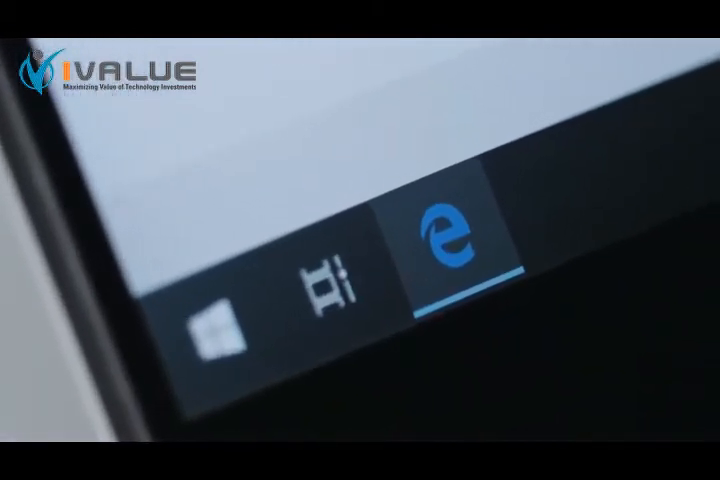
Start typing the login.live.com address into Edge's address bar
type("login.")
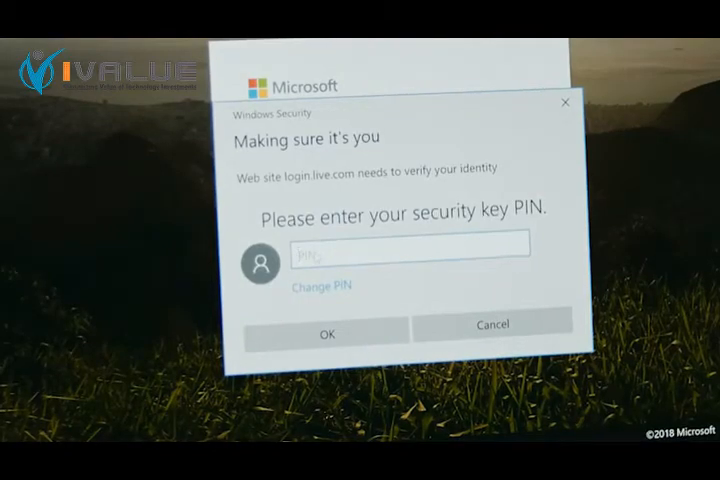
Enter the security key PIN in Windows Security and confirm to sign in
type("••••")
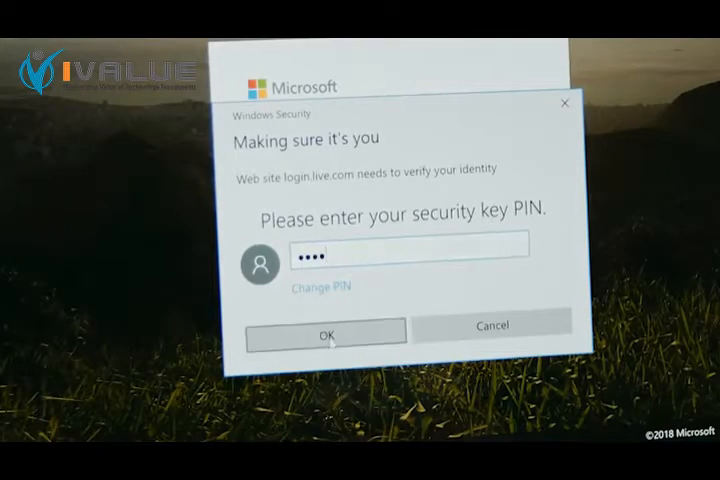
left_click(325, 332)
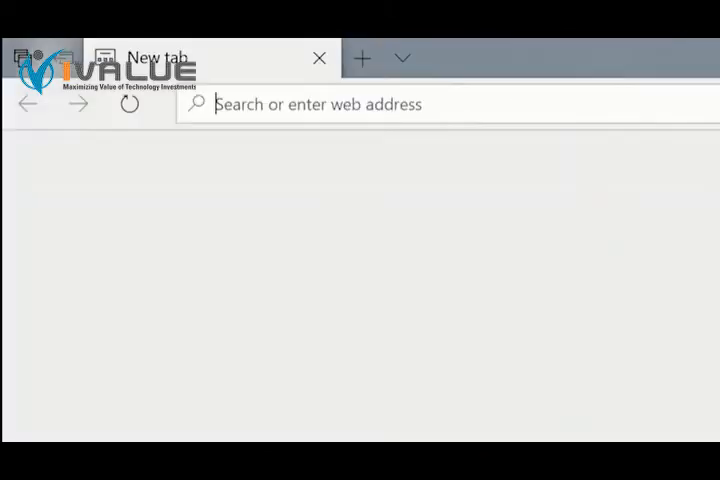
From account security's more options, begin USB security key setup
type("account.microsoft.com/security")
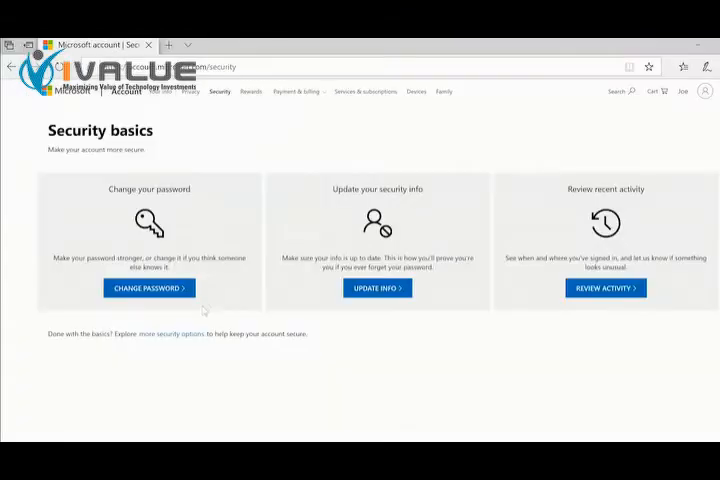
mouse_move(172, 333)
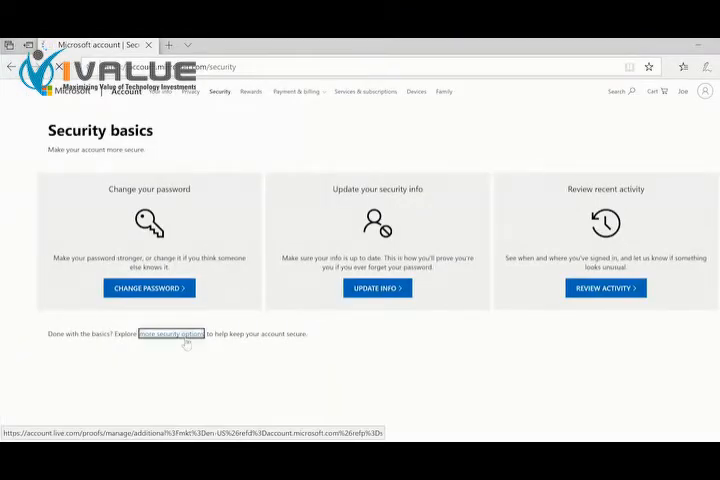
left_click(170, 333)
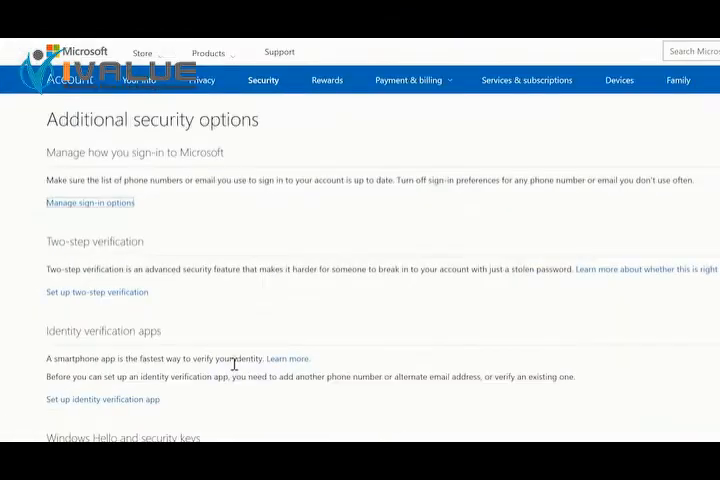
scroll("down", 3)
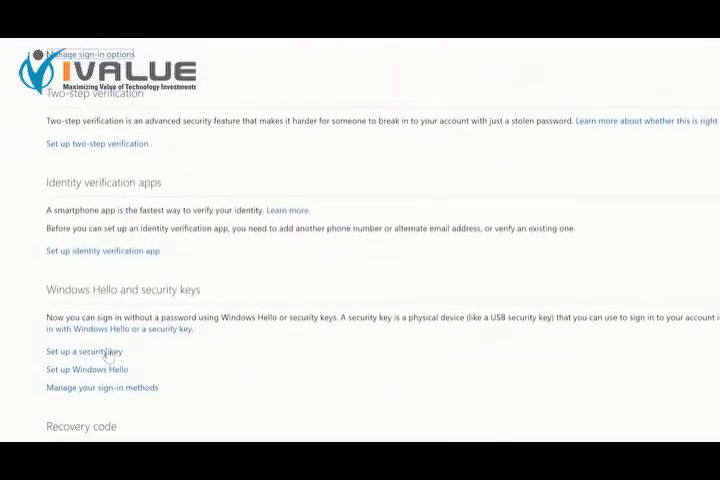
left_click(83, 351)
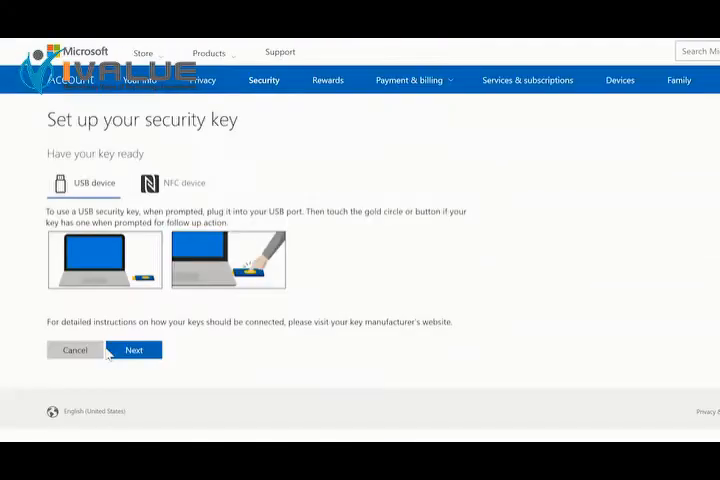
left_click(134, 349)
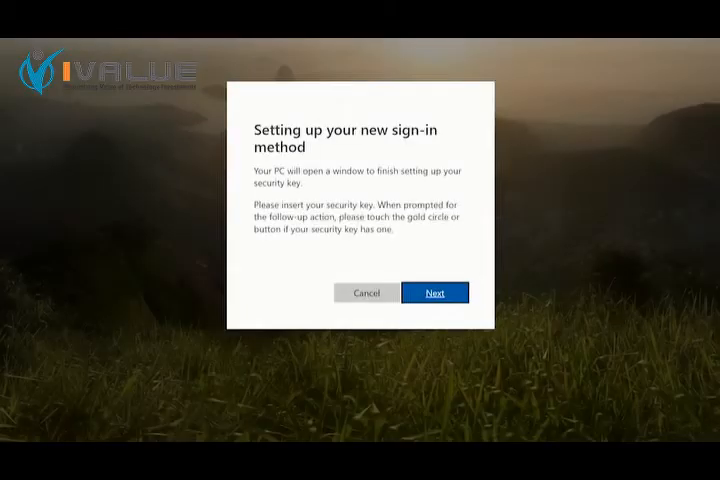
Create and confirm a new PIN for the inserted security key
left_click(434, 292)
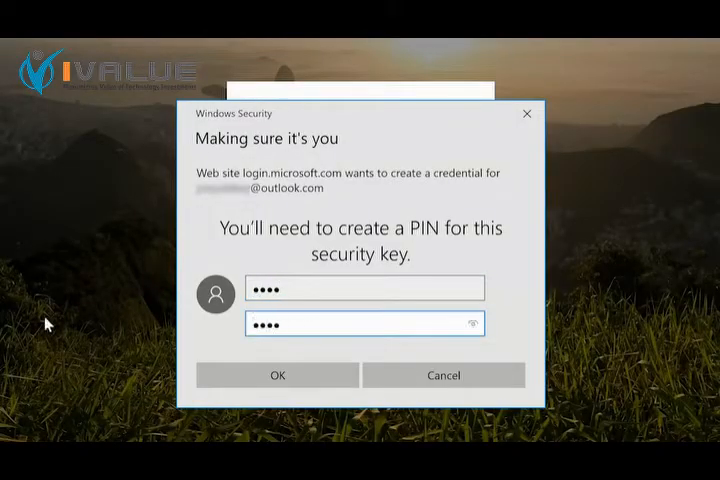
left_click(277, 375)
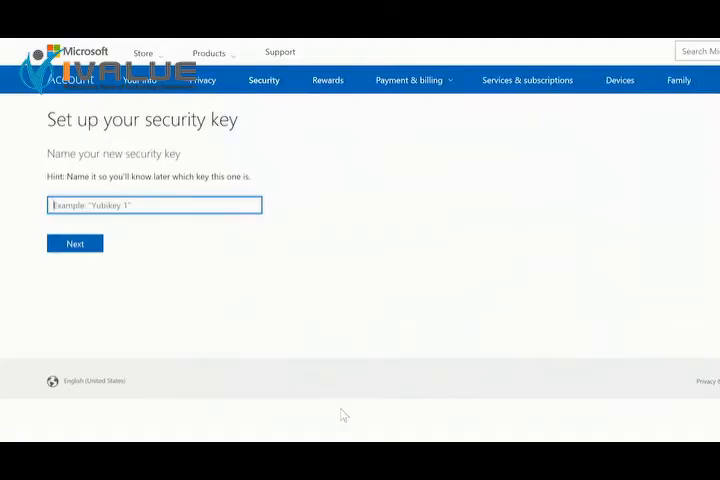
Name the security key 'Blue' and finish its setup
type("Blue")
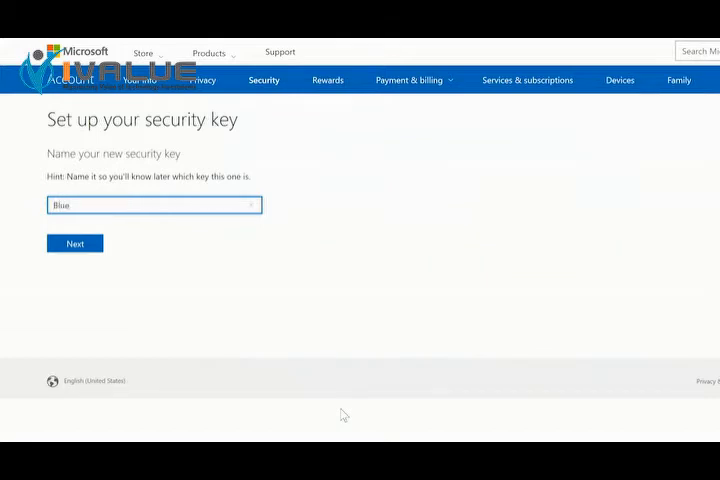
mouse_move(74, 248)
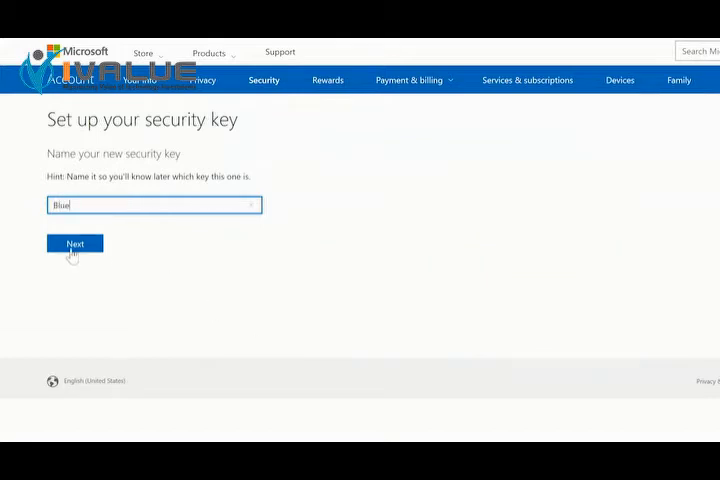
left_click(74, 243)
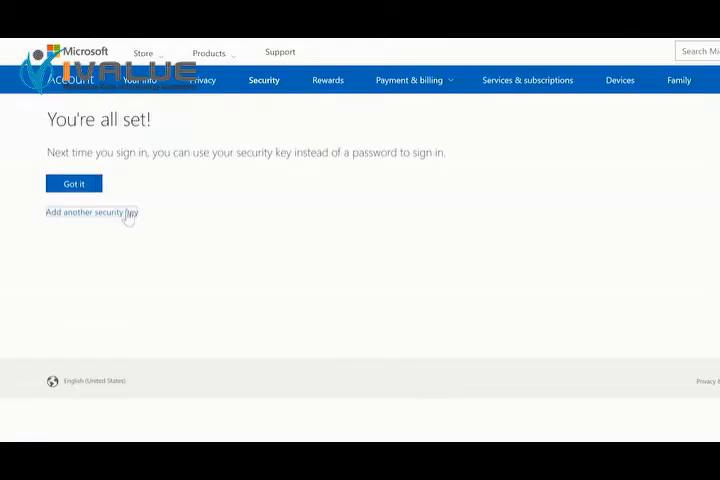
Add another security key, check NFC instructions, and name it 'Black'
left_click(91, 212)
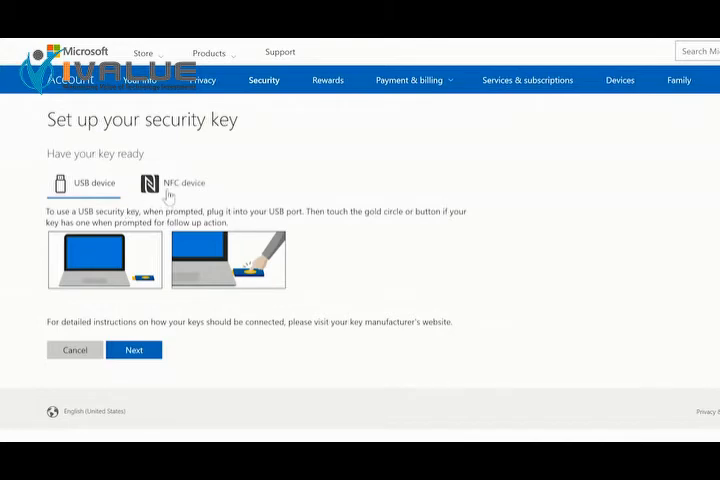
left_click(184, 183)
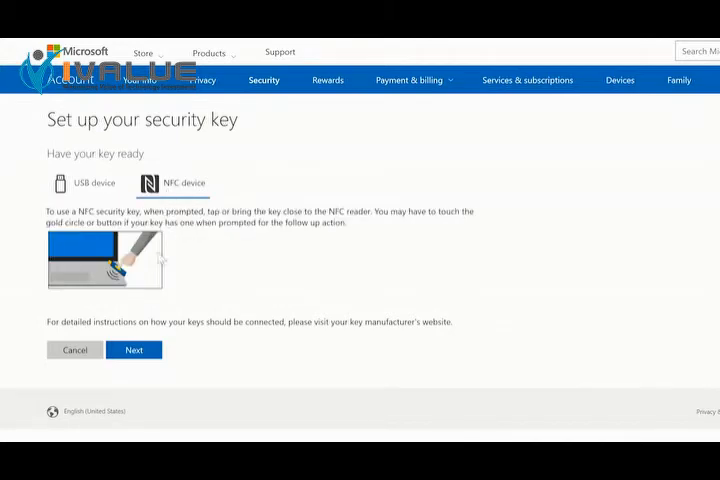
left_click(133, 349)
type("Black")
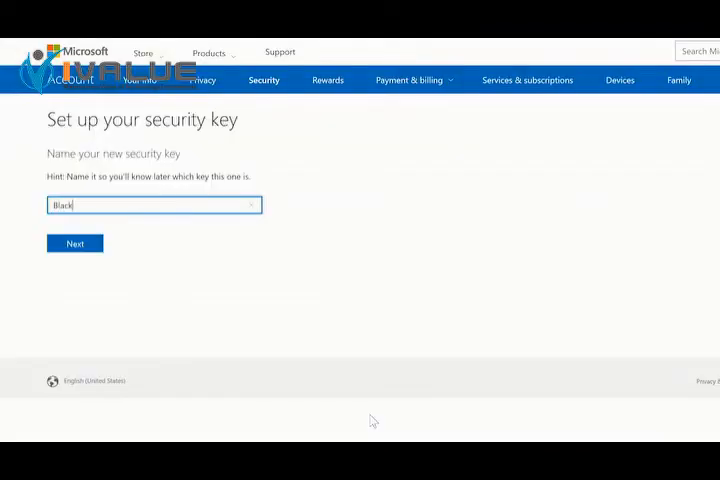
left_click(74, 243)
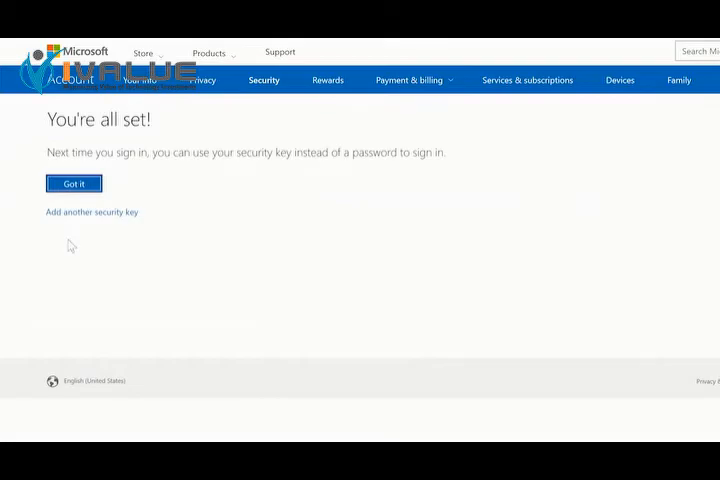
Dismiss the confirmation, reach Microsoft sign-in, then browse the dev.yubico site
left_click(73, 183)
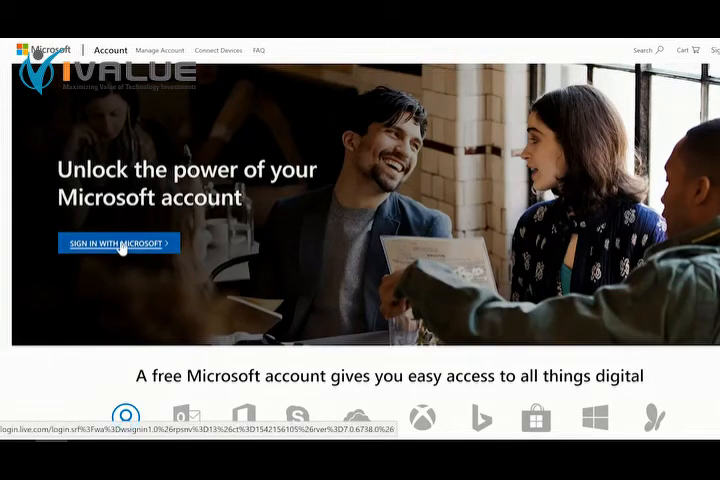
left_click(117, 242)
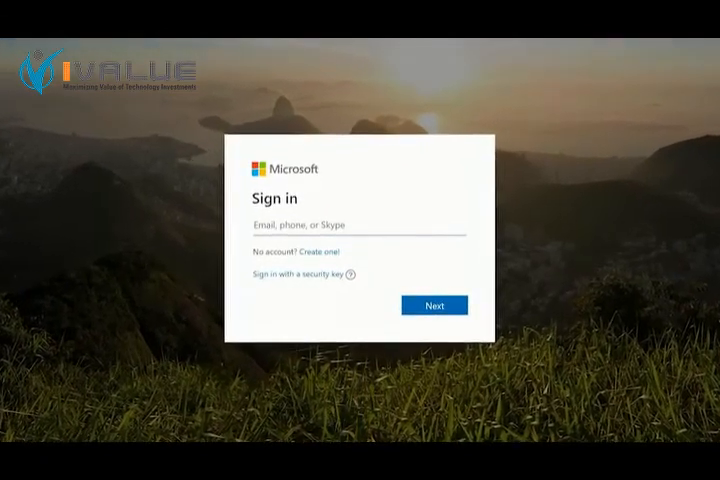
type("dev")
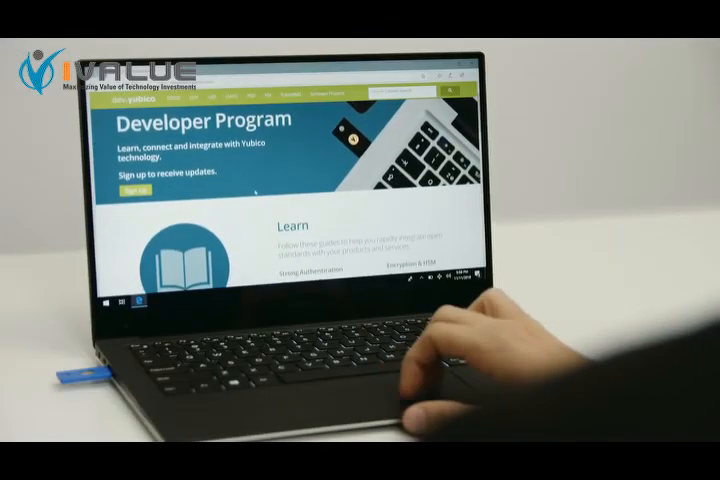
scroll("down", 3)
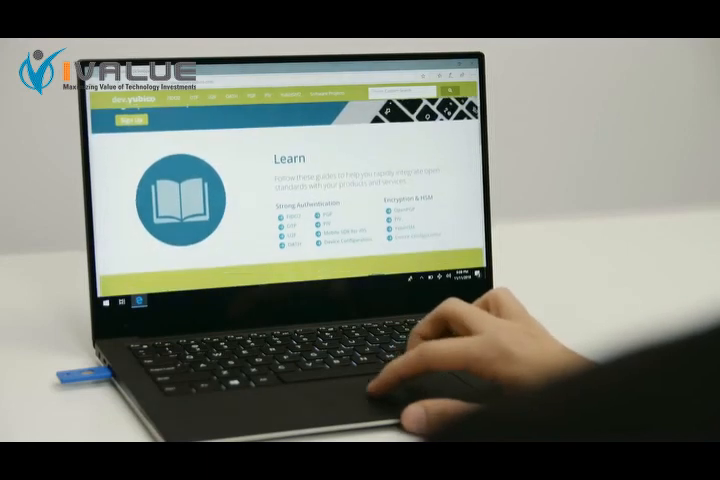